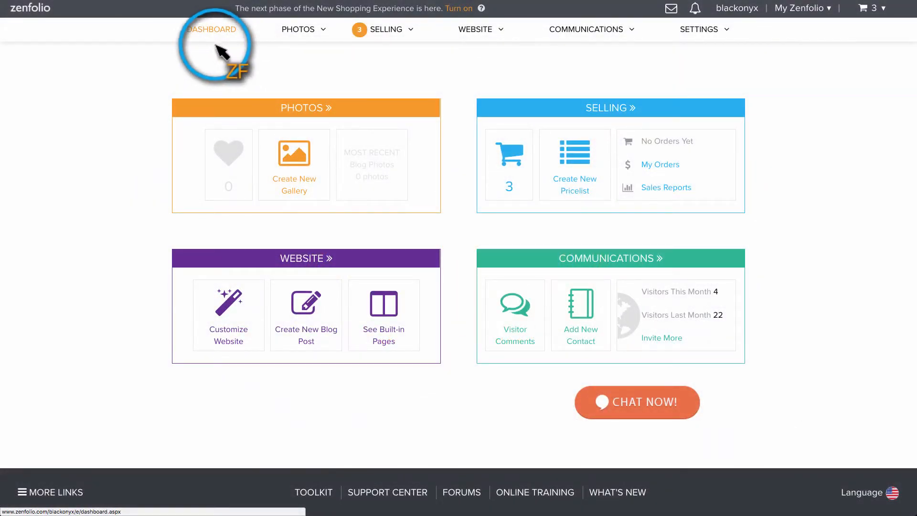
Step: Open Portfolio > Engagements in the photo organizer and launch its page customizer via Preview
left_click(298, 29)
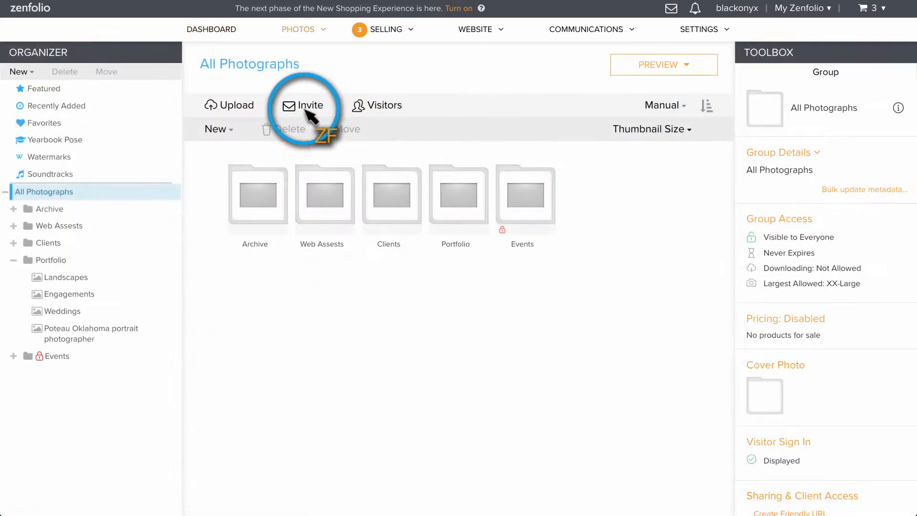
left_click(69, 294)
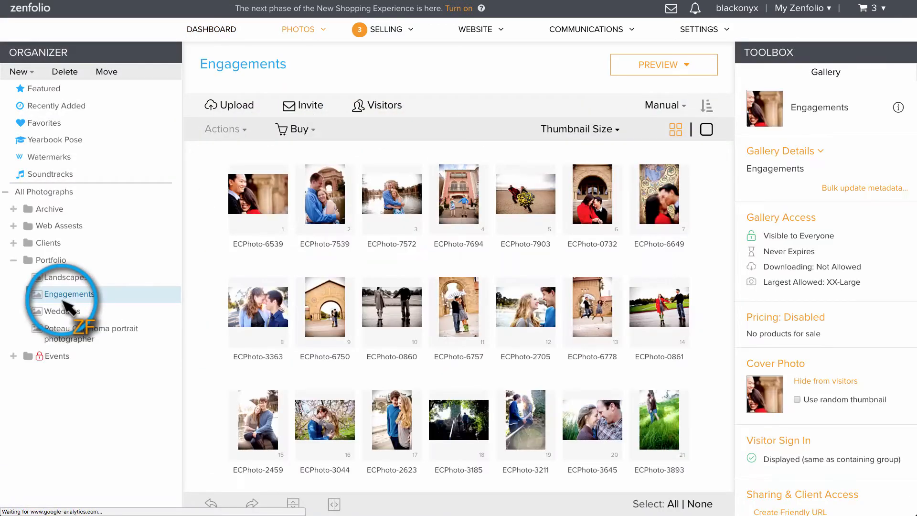
left_click(663, 65)
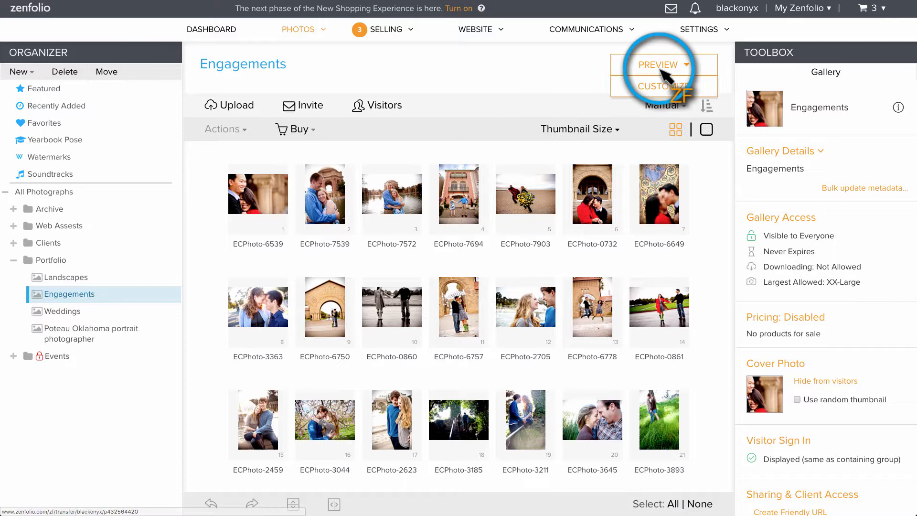
left_click(665, 86)
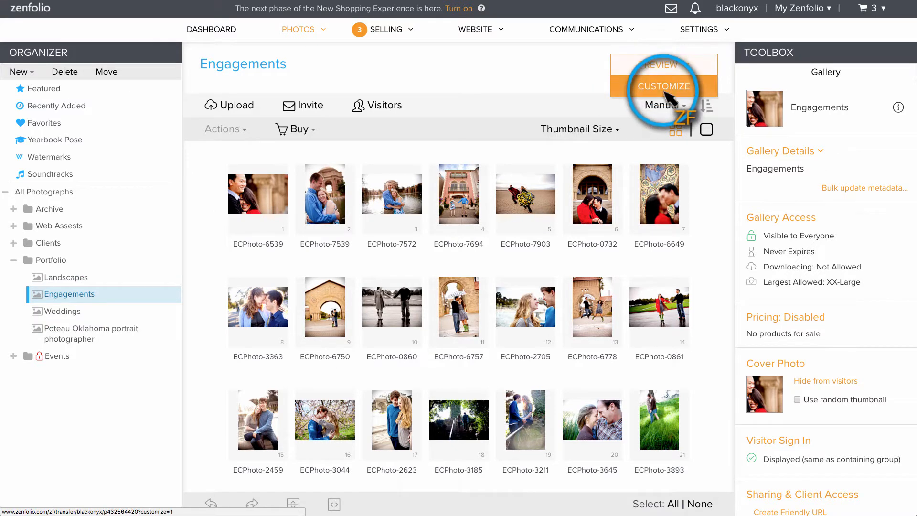
left_click(664, 86)
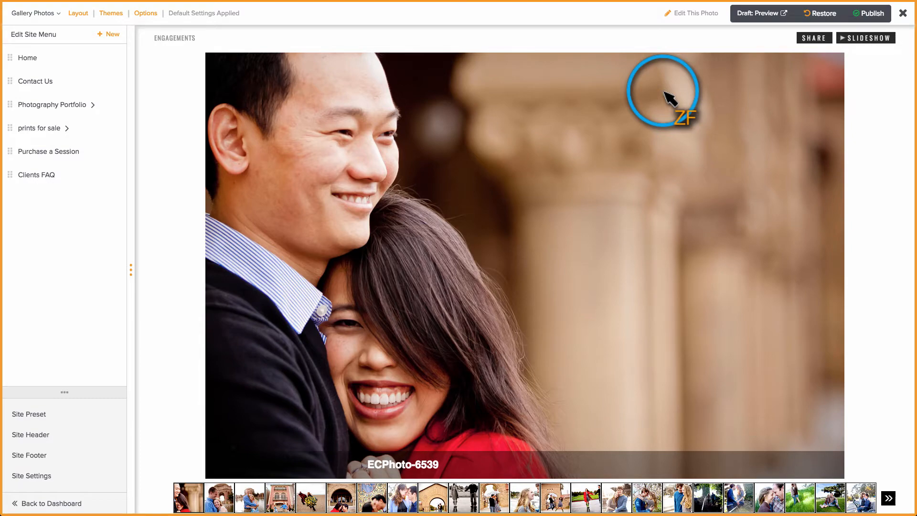
Step: Switch the customizer from Gallery Photos to the Gallery Thumbnails page
left_click(40, 13)
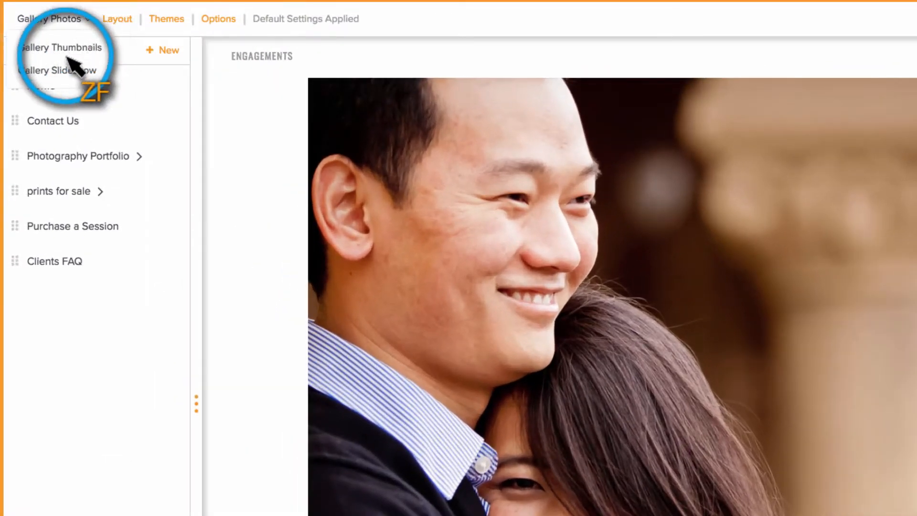
left_click(60, 48)
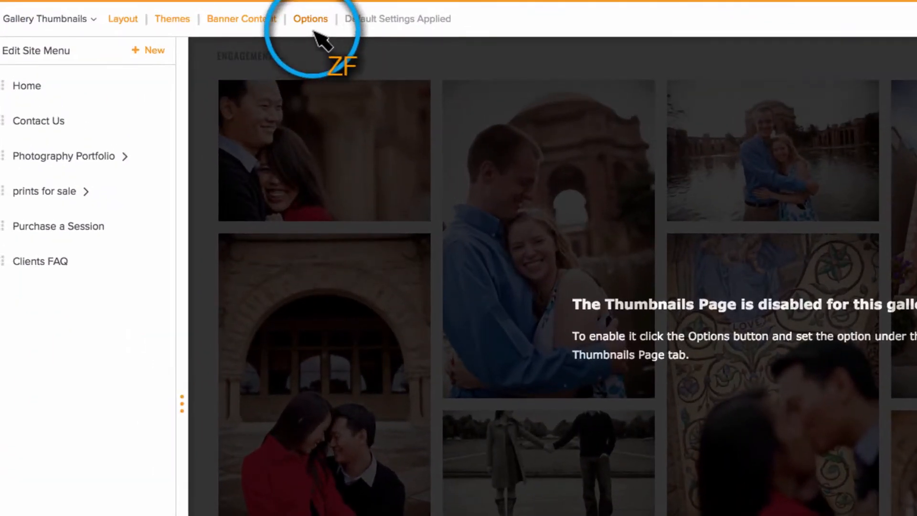
Step: In Page Options, turn off default settings, enable the thumbnails page with Open photo page, and apply
left_click(310, 18)
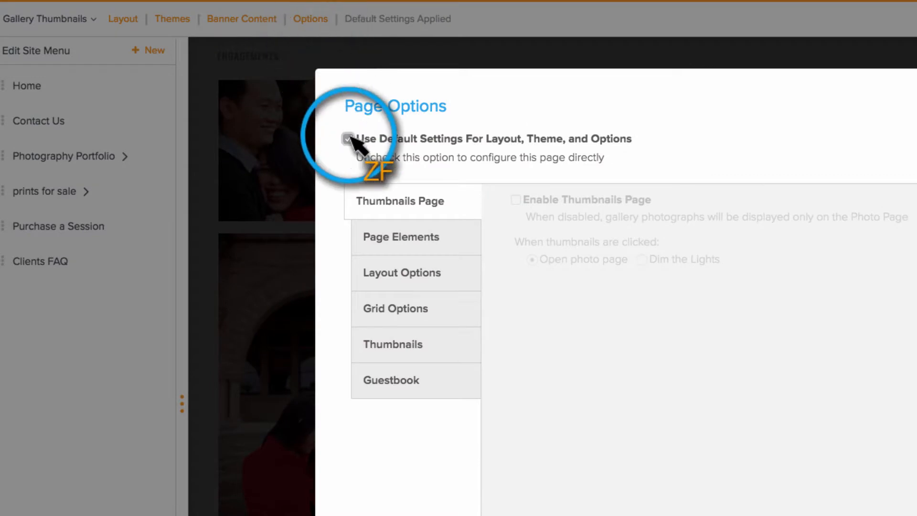
left_click(349, 140)
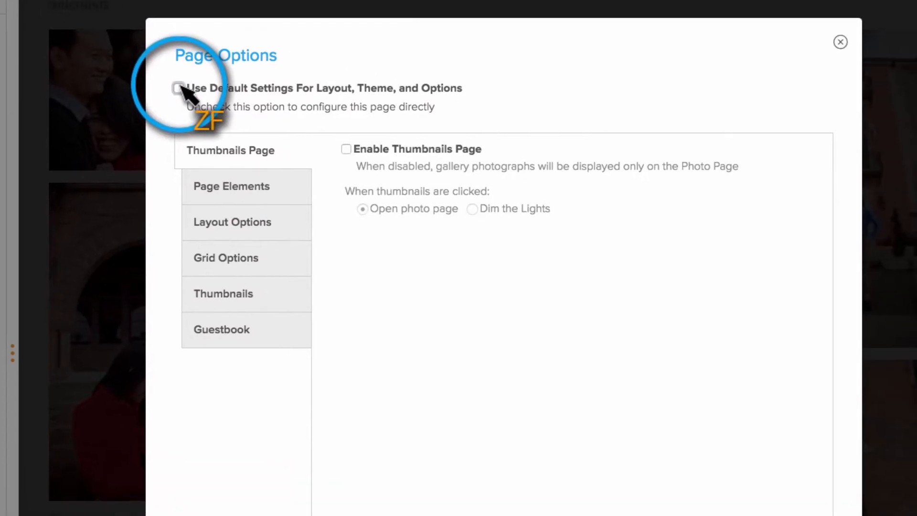
left_click(345, 149)
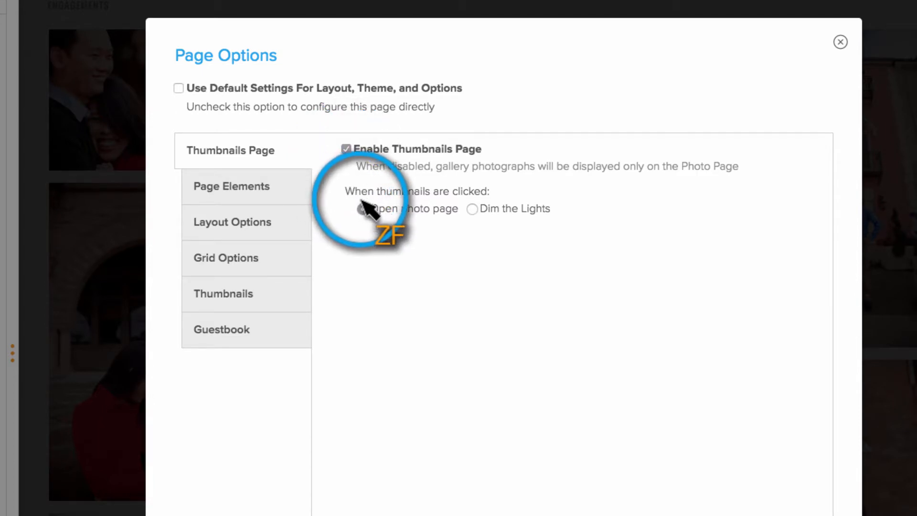
left_click(363, 208)
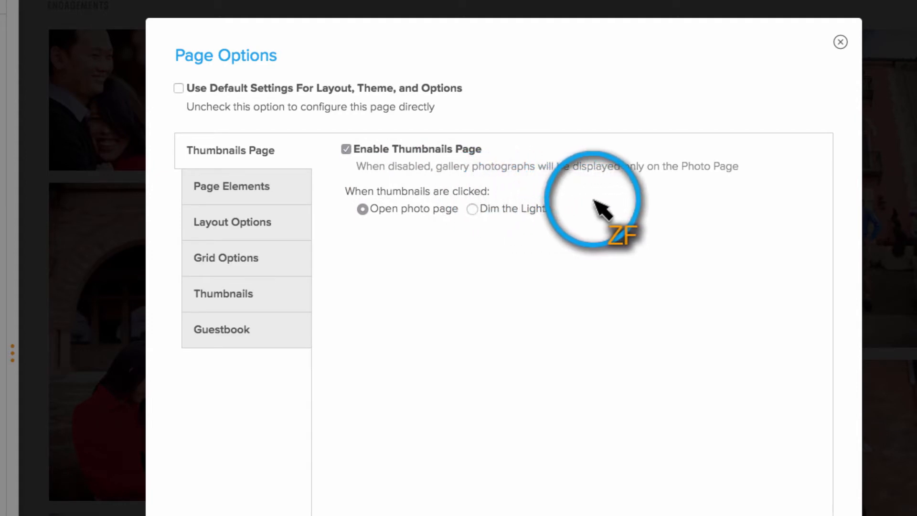
mouse_move(617, 210)
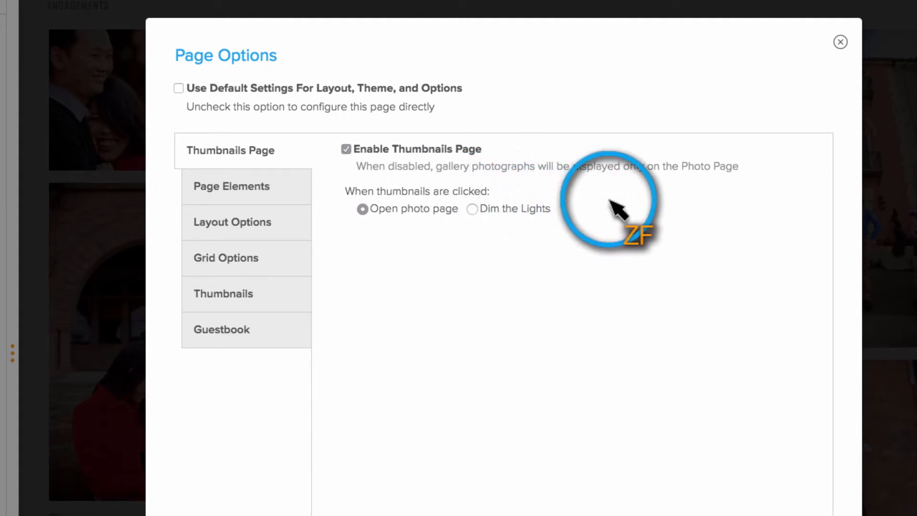
scroll("down", 3)
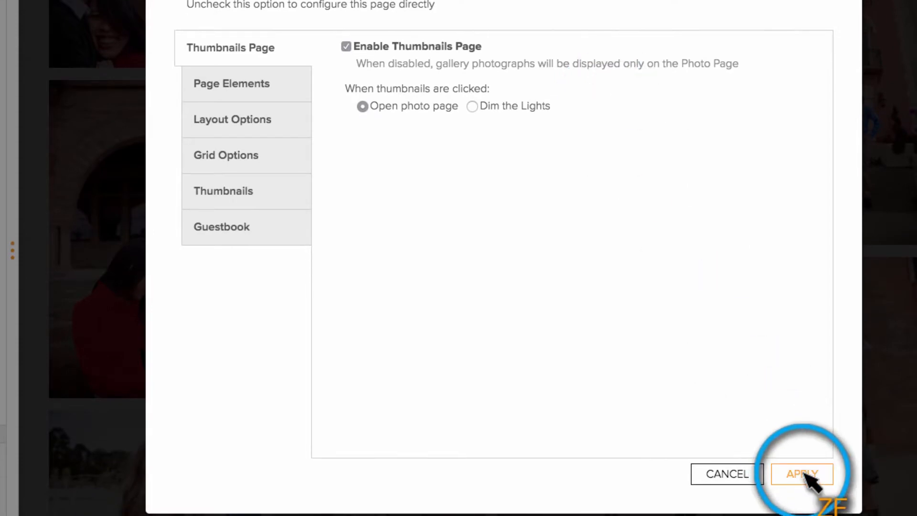
left_click(801, 474)
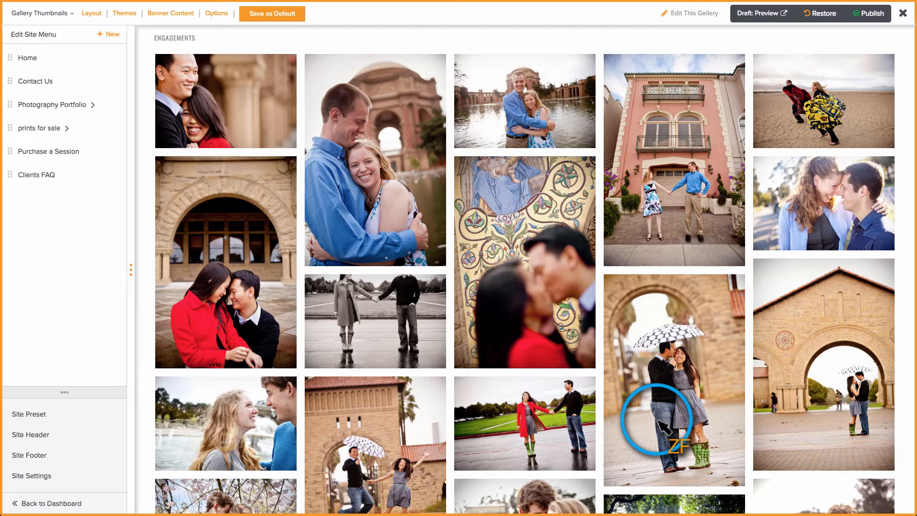
Step: In Page Elements, set header, footer, caption, Slideshow button and Share button to Show
left_click(216, 13)
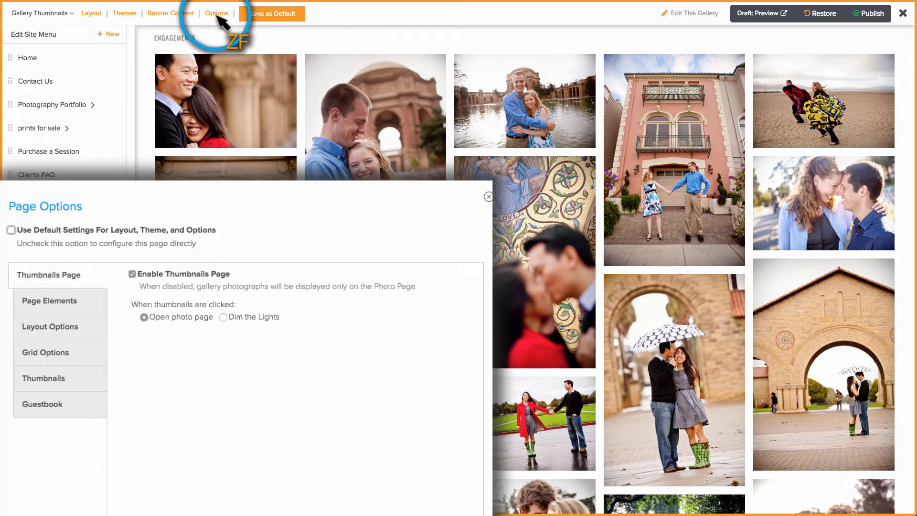
left_click(50, 301)
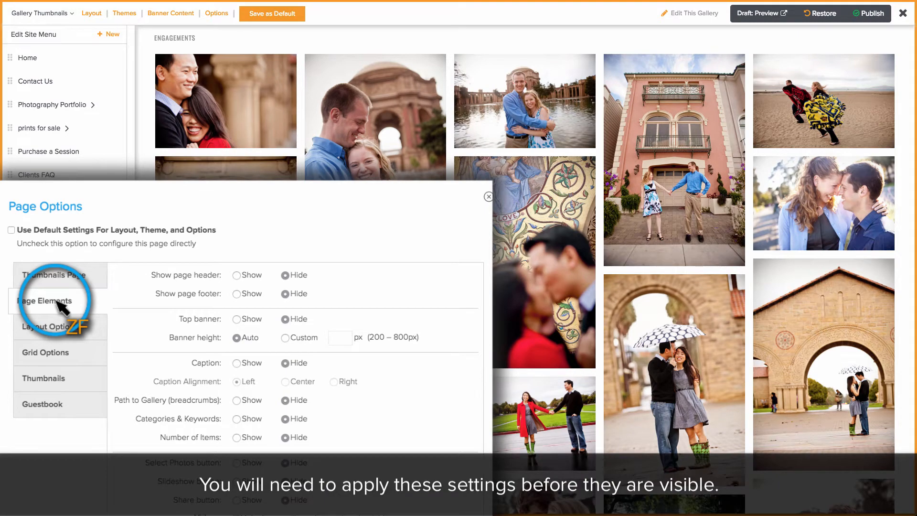
left_click(237, 275)
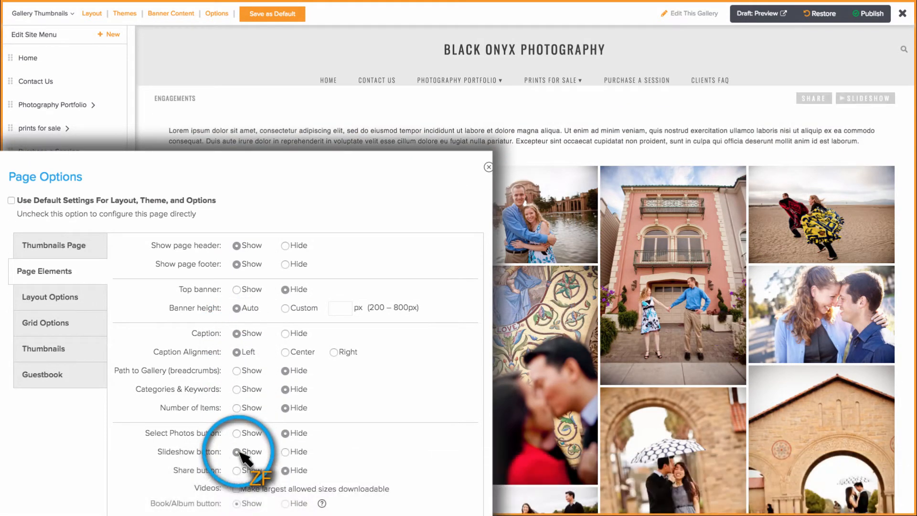
left_click(236, 470)
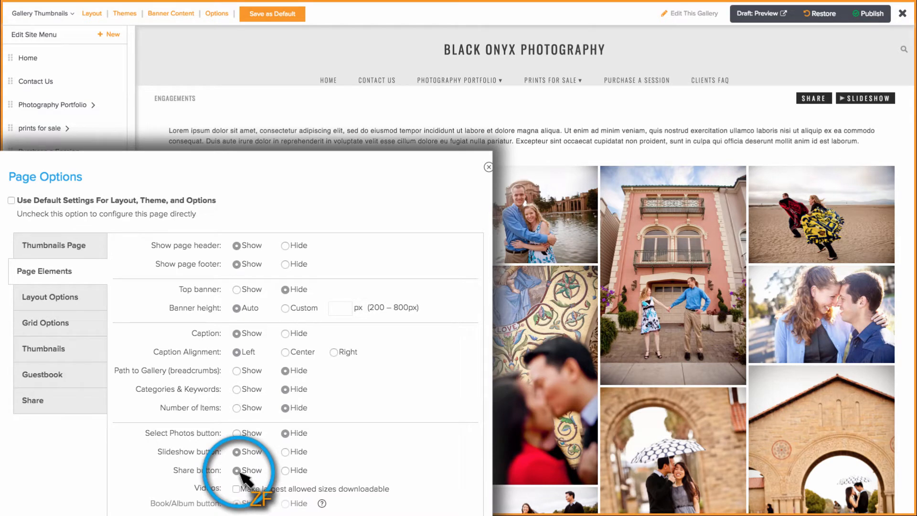
left_click(44, 323)
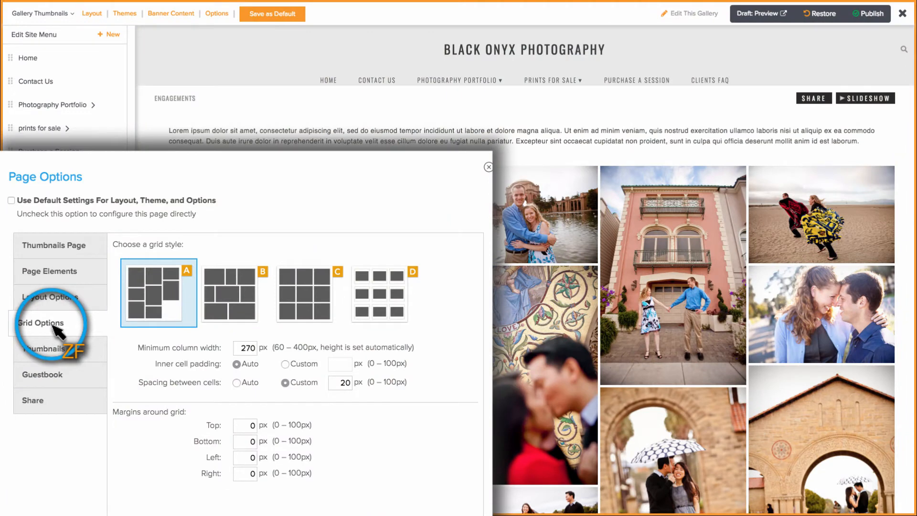
mouse_move(233, 297)
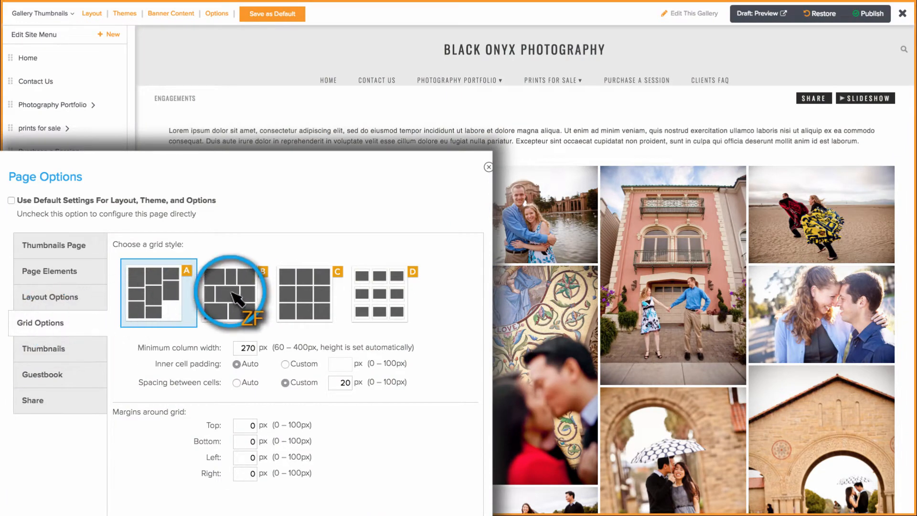
Step: In Grid Options set row height 350 on grid B, then choose collage grid A
left_click(233, 293)
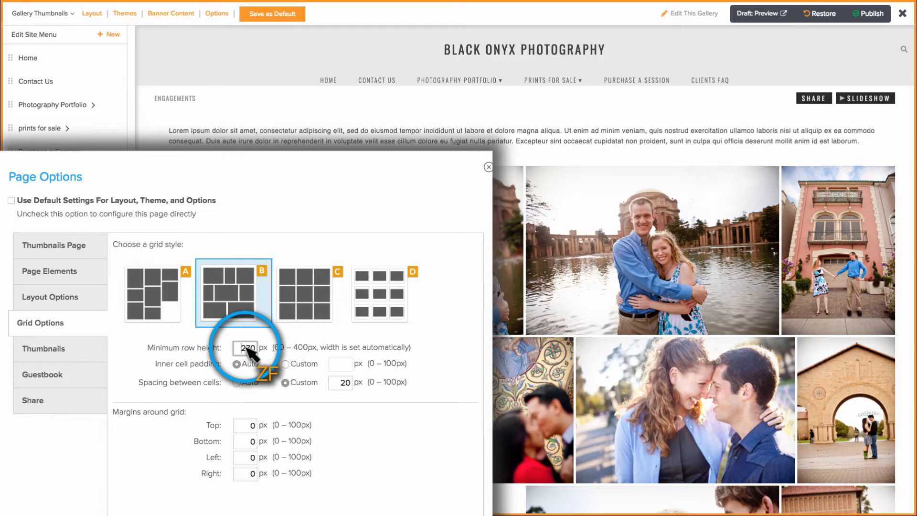
type("350")
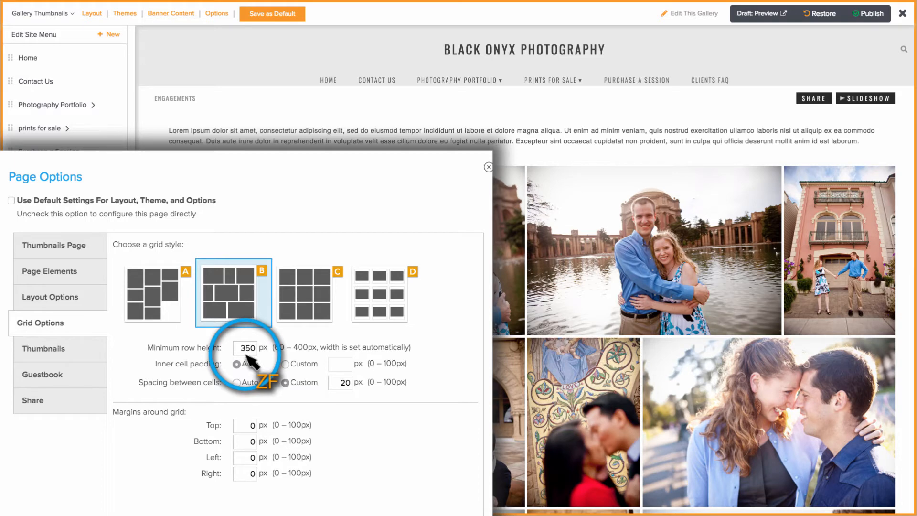
left_click(303, 293)
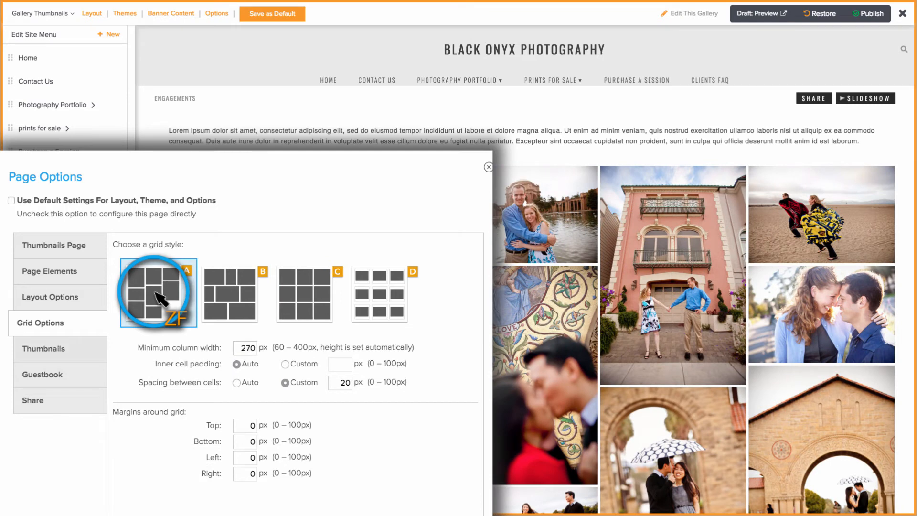
left_click(44, 349)
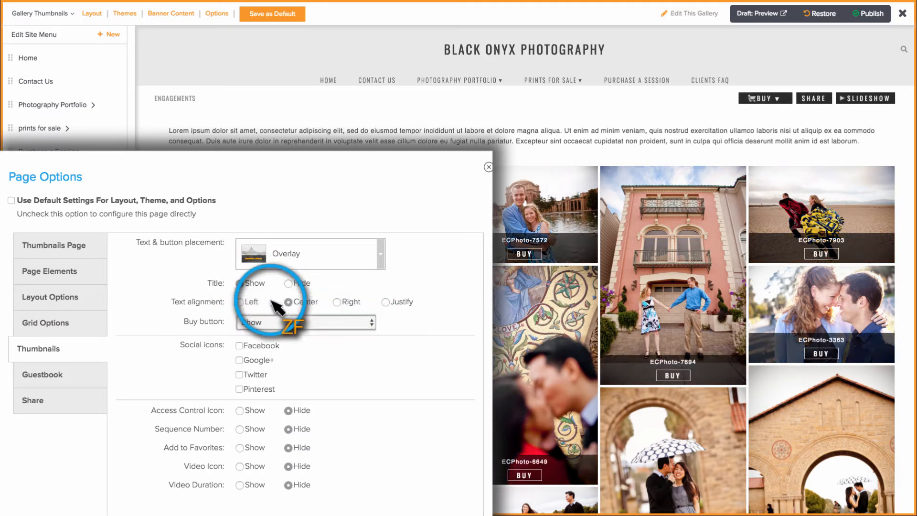
Step: Choose grid style D with 5 px spacing between cells
left_click(42, 323)
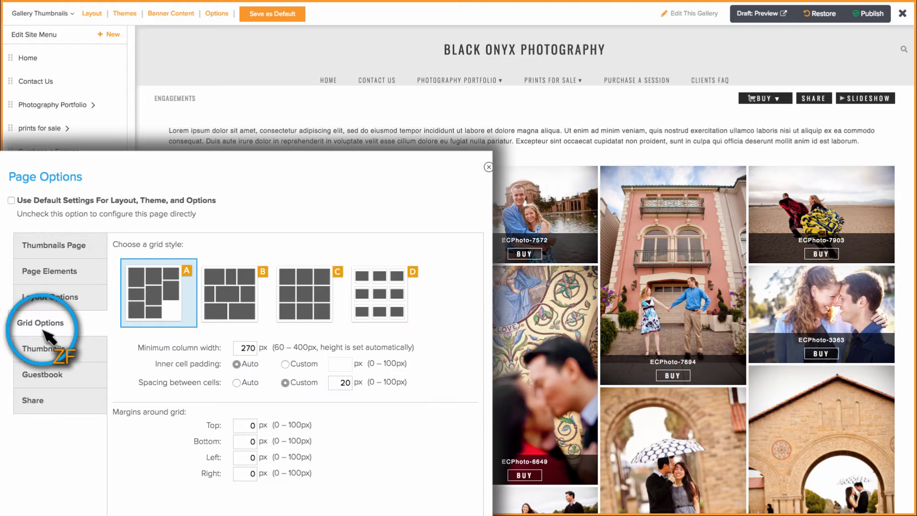
left_click(379, 294)
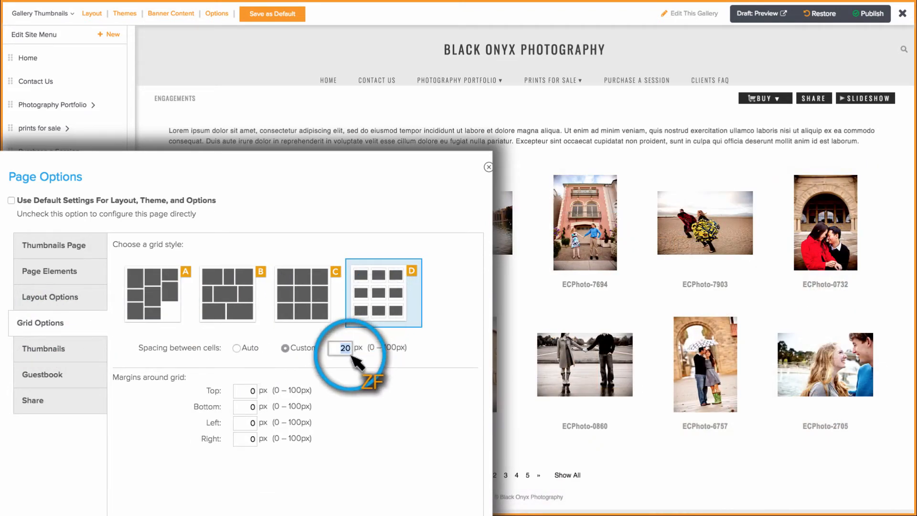
type("5")
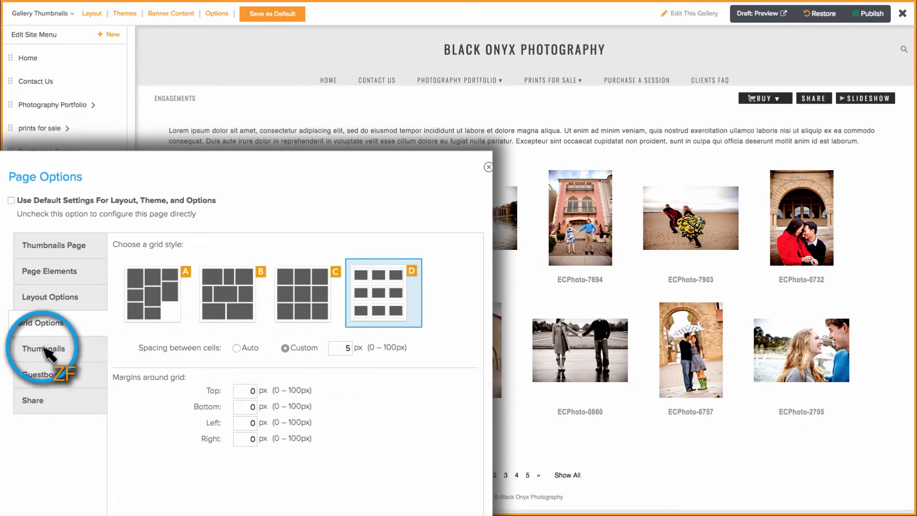
Step: Set thumbnails to Always Medium (120 pixels) and hide photo titles
left_click(42, 350)
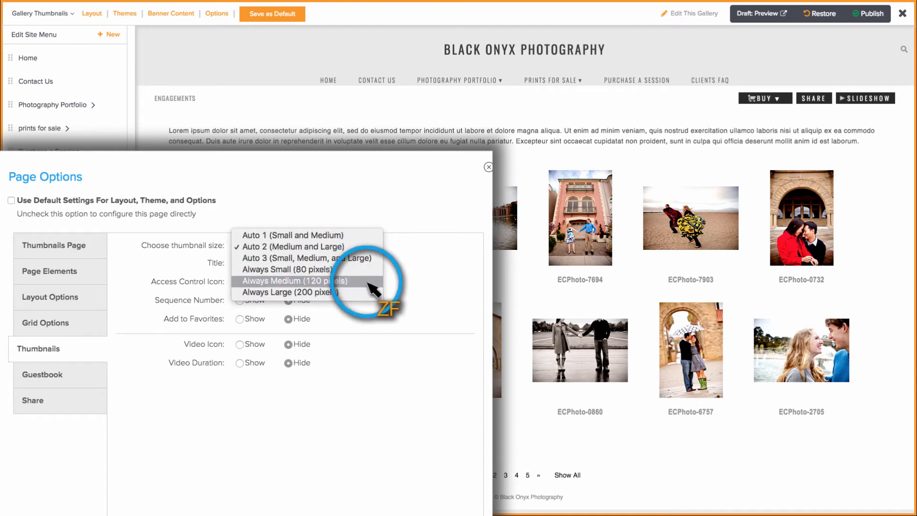
left_click(293, 281)
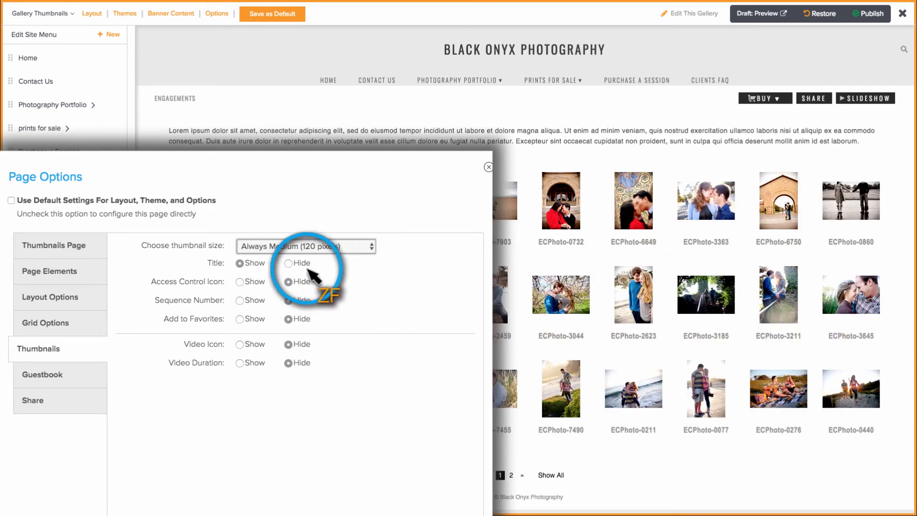
left_click(287, 264)
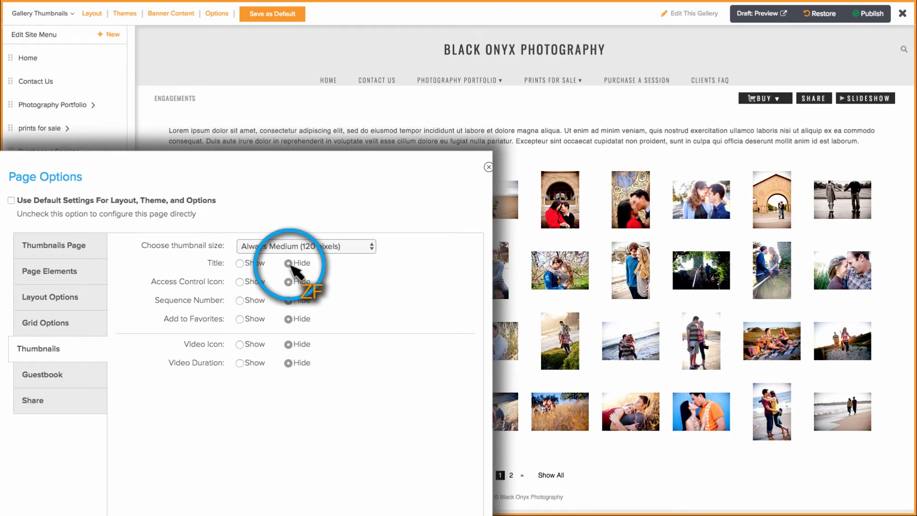
left_click(43, 323)
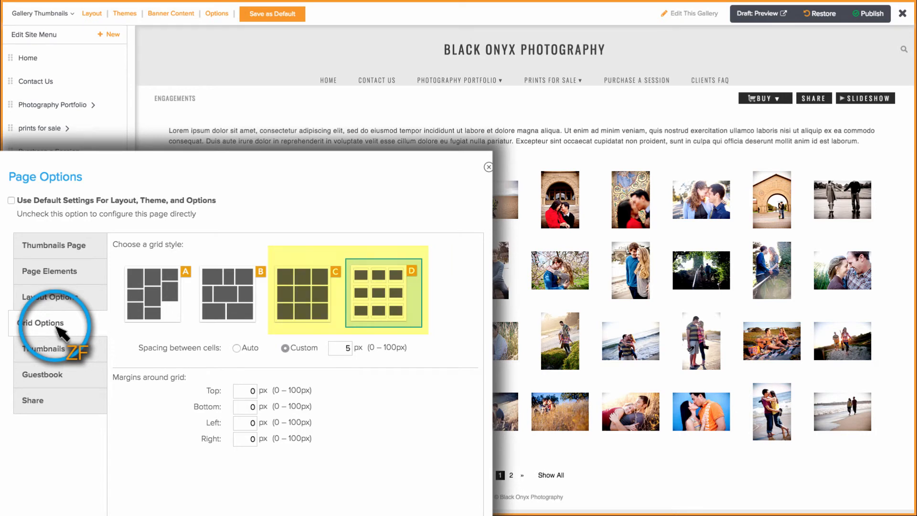
Step: Review Page Elements, then select collage grid A in Grid Options and apply the page options
left_click(385, 294)
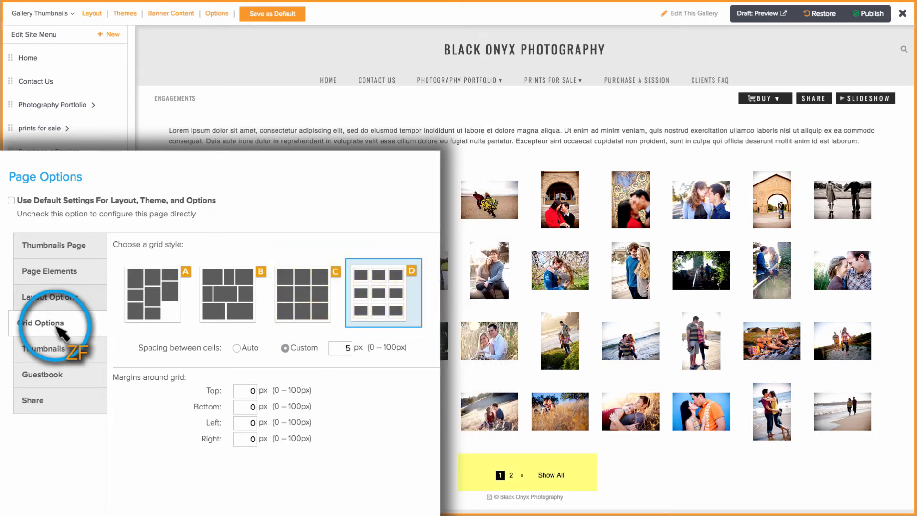
left_click(44, 271)
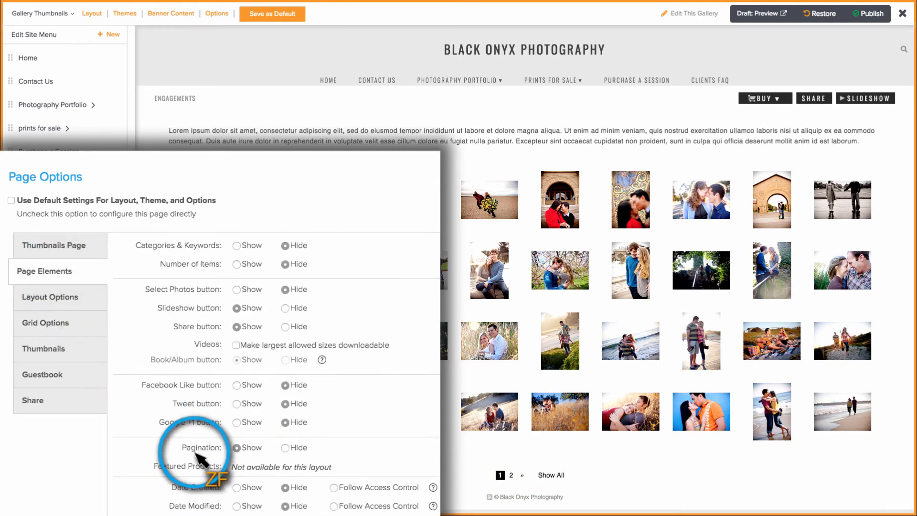
left_click(284, 447)
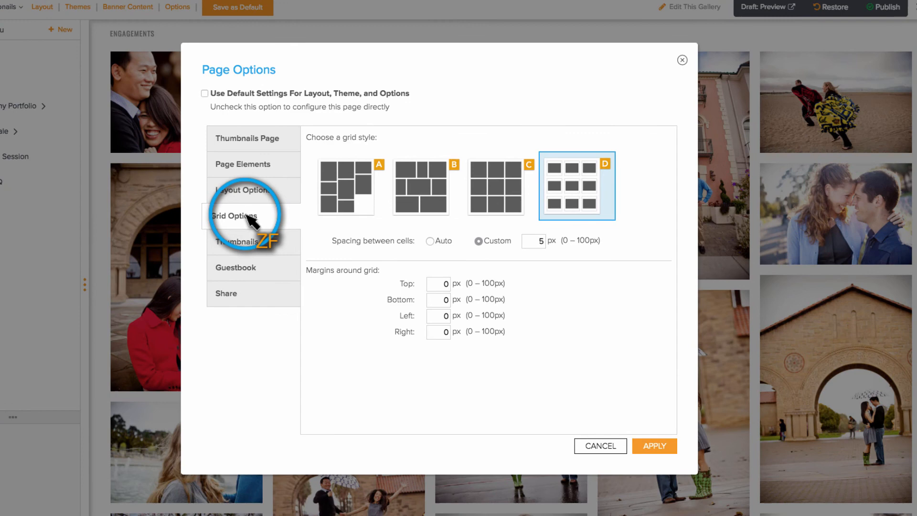
left_click(350, 187)
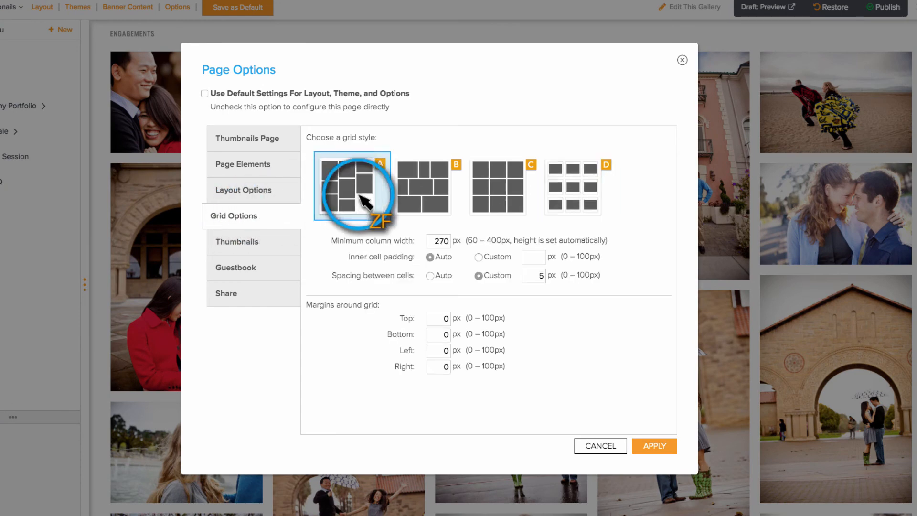
left_click(654, 445)
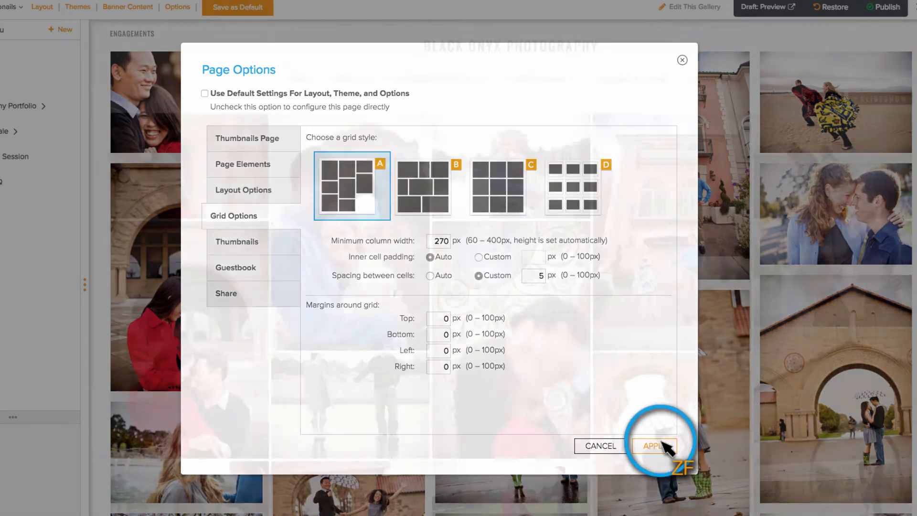
left_click(653, 445)
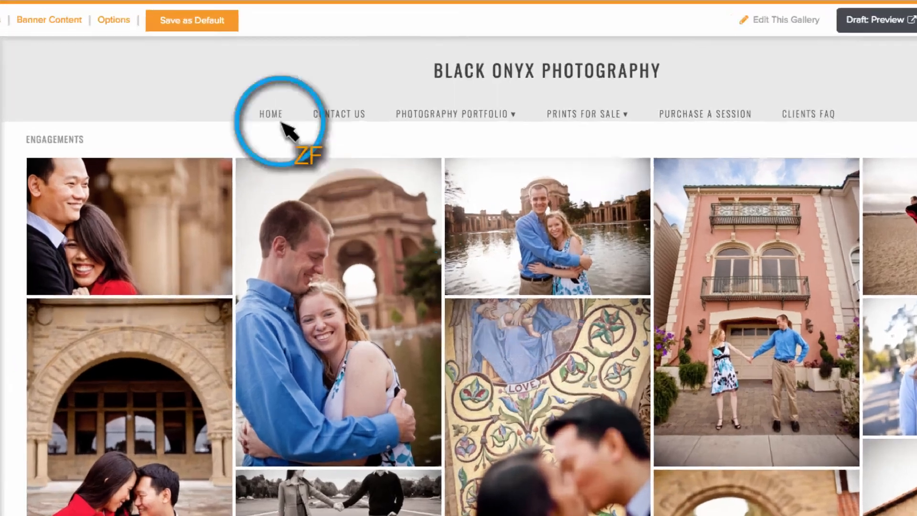
Step: Save the page settings as the gallery default, confirm, and start publishing the site changes
left_click(191, 21)
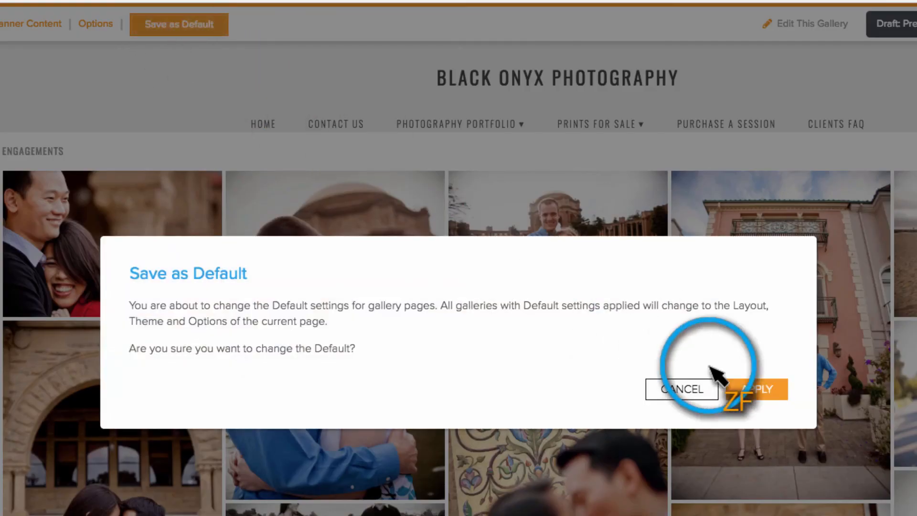
left_click(755, 389)
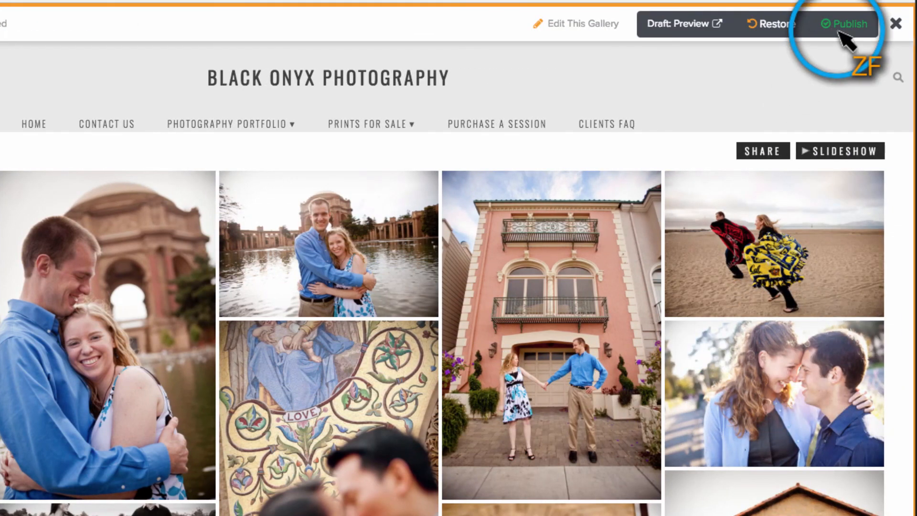
left_click(847, 23)
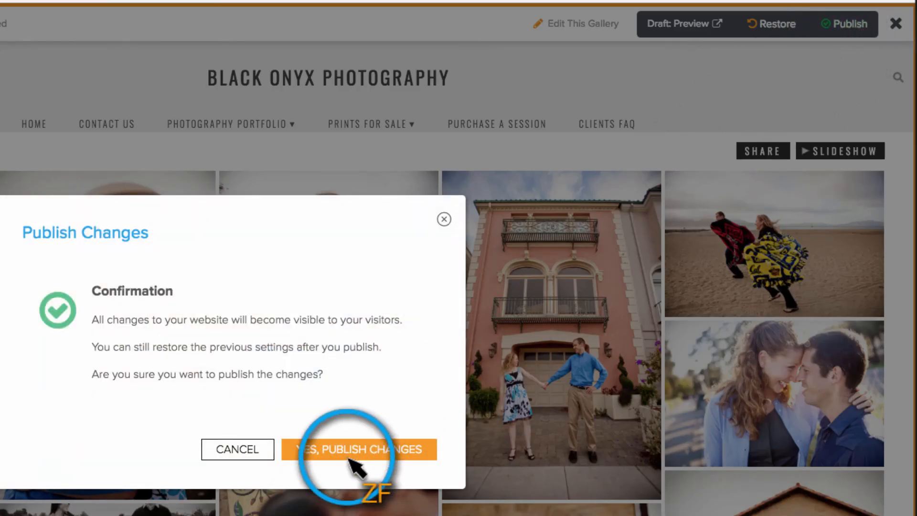